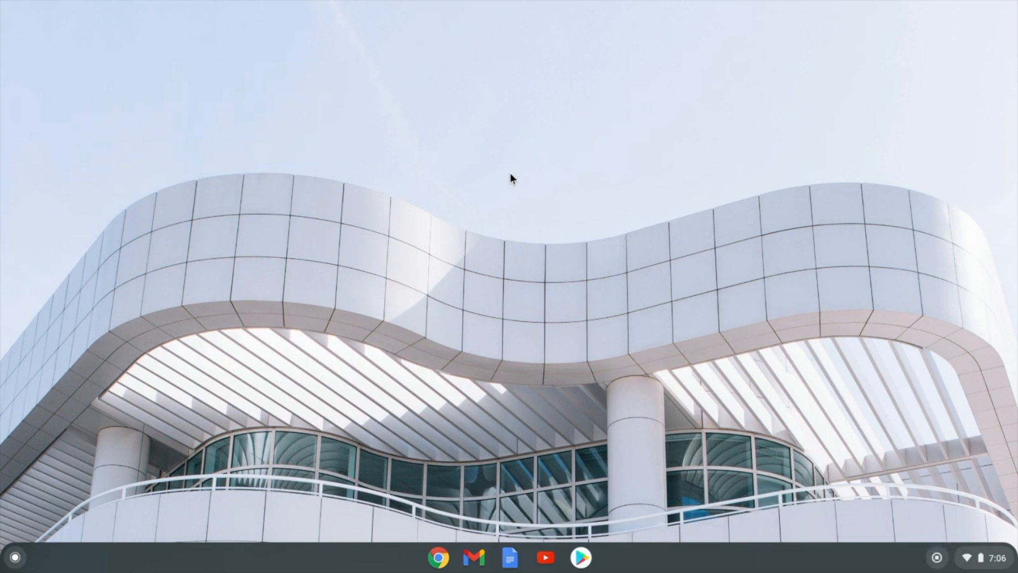
Right-click an empty spot on the desktop to bring up its options menu
{"action": "right_click", "coordinate": [511, 178]}
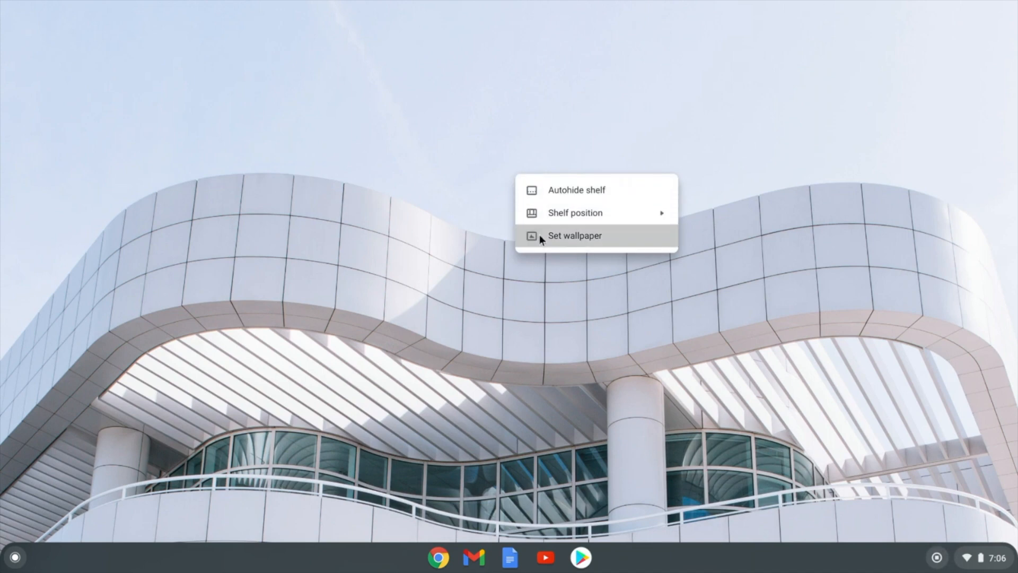
Choose Set wallpaper and scroll down through the Cityscapes wallpapers
{"action": "left_click", "coordinate": [573, 235]}
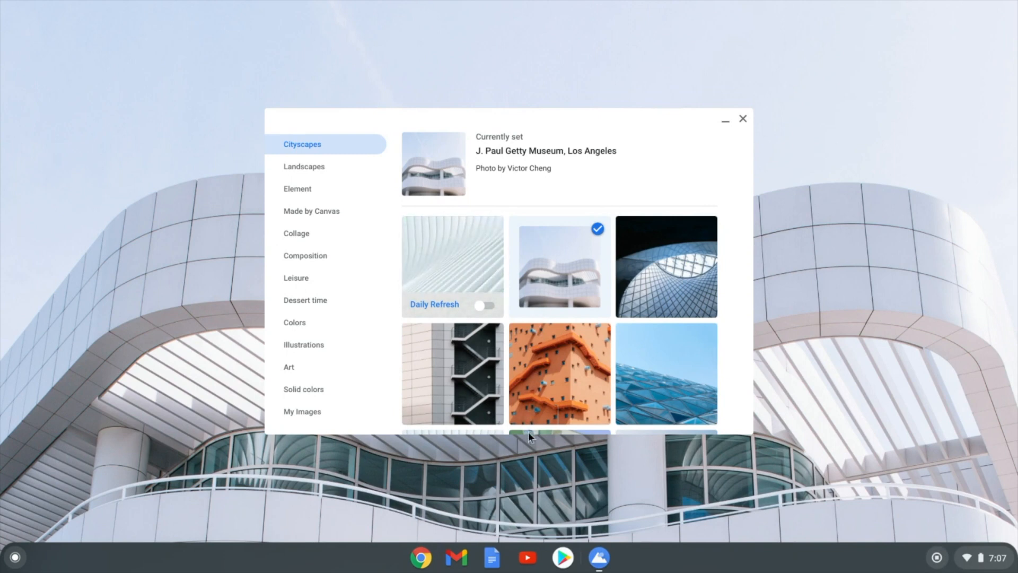
{"action": "scroll", "scroll_direction": "down", "scroll_amount": 3}
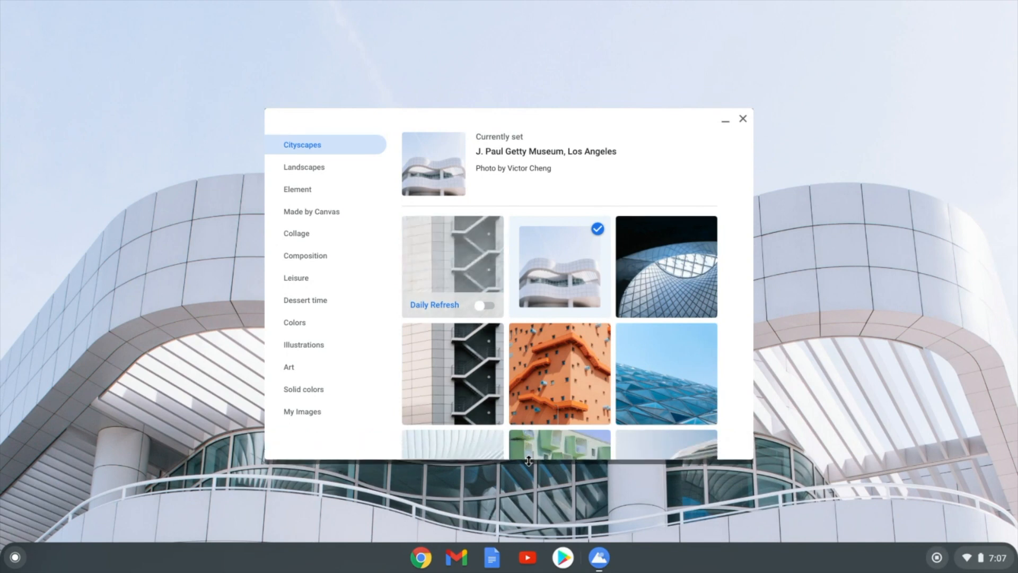
{"action": "scroll", "scroll_direction": "down", "scroll_amount": 3}
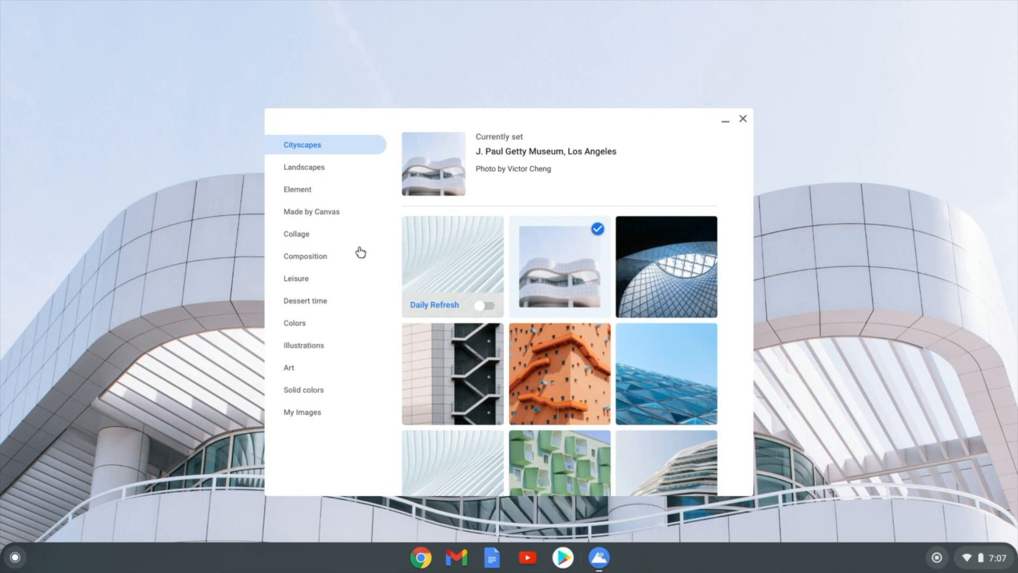
Browse Element, Made by Canvas and Collage, then set Trey Ratcliff's misty Landscapes lake photo
{"action": "left_click", "coordinate": [303, 168]}
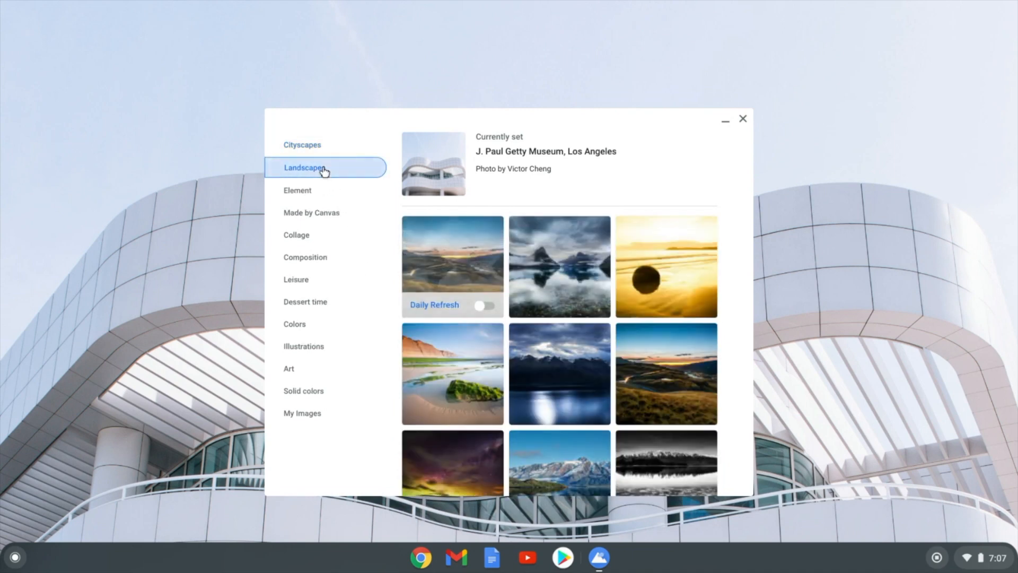
{"action": "left_click", "coordinate": [298, 190]}
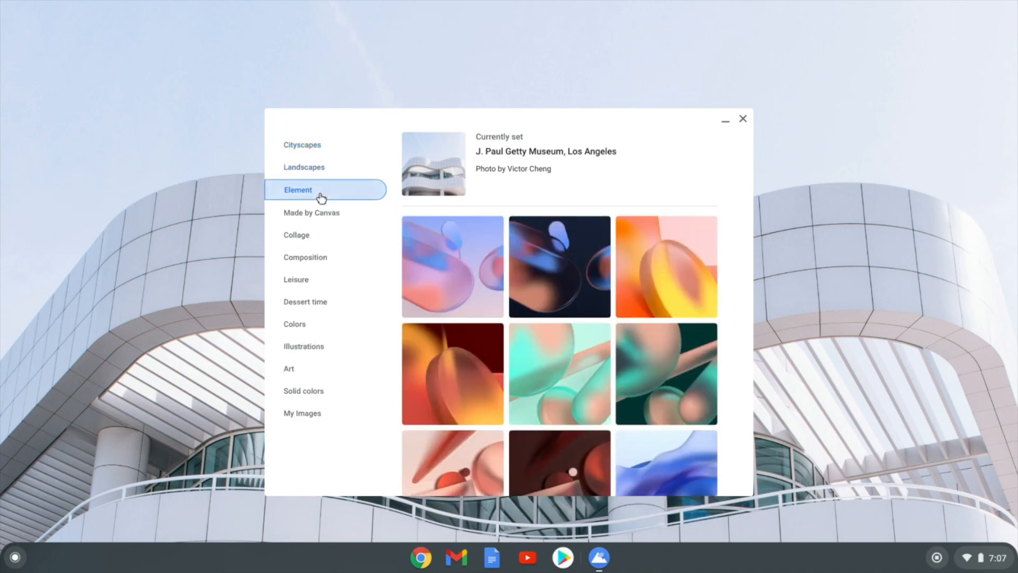
{"action": "left_click", "coordinate": [311, 212]}
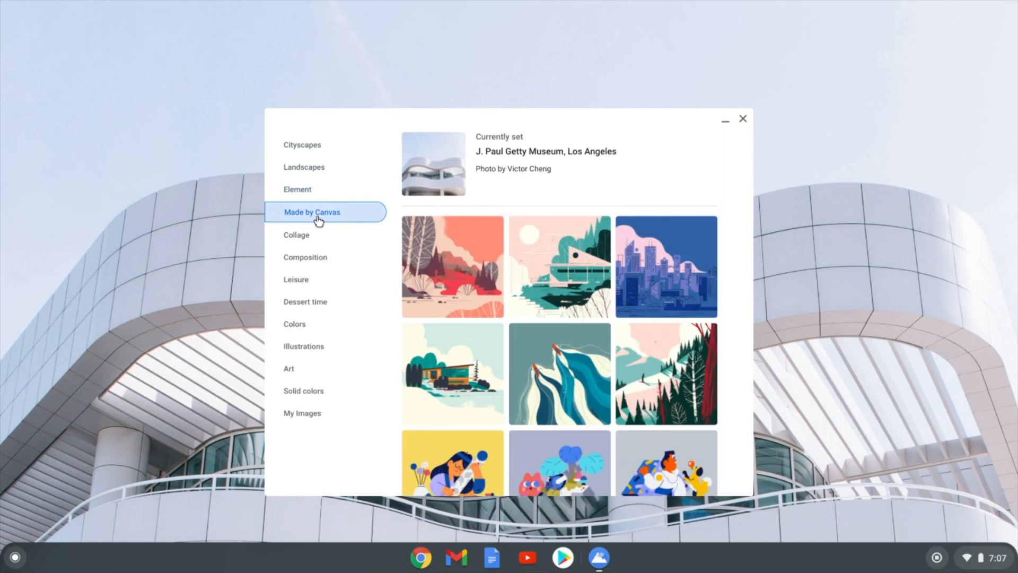
{"action": "left_click", "coordinate": [296, 234]}
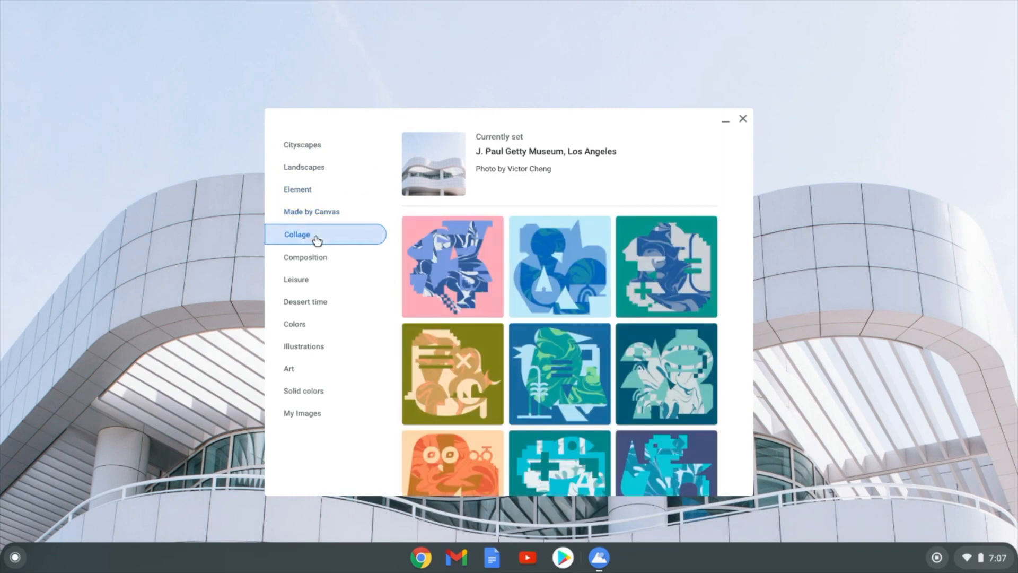
{"action": "mouse_move", "coordinate": [318, 170]}
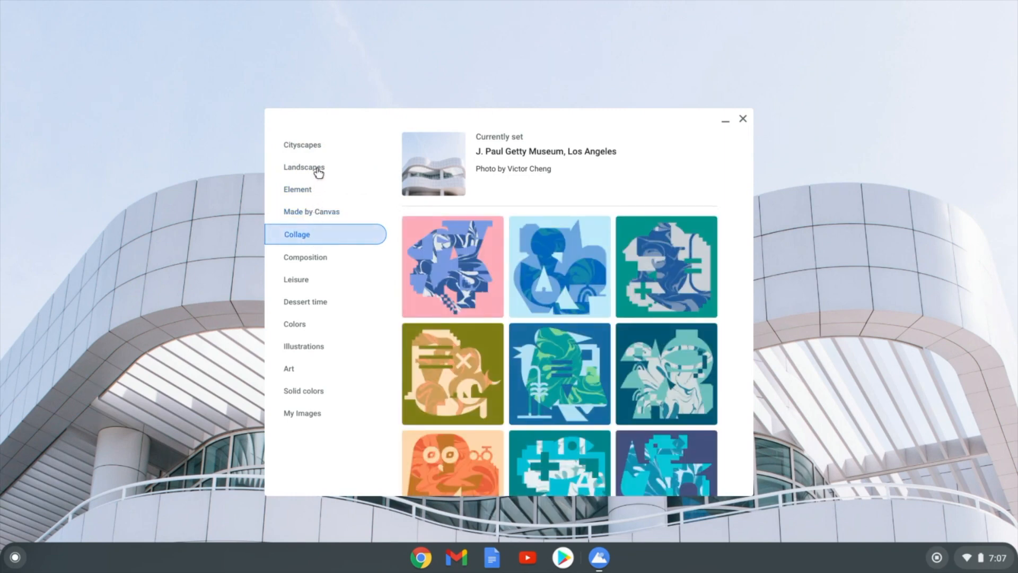
{"action": "left_click", "coordinate": [304, 168]}
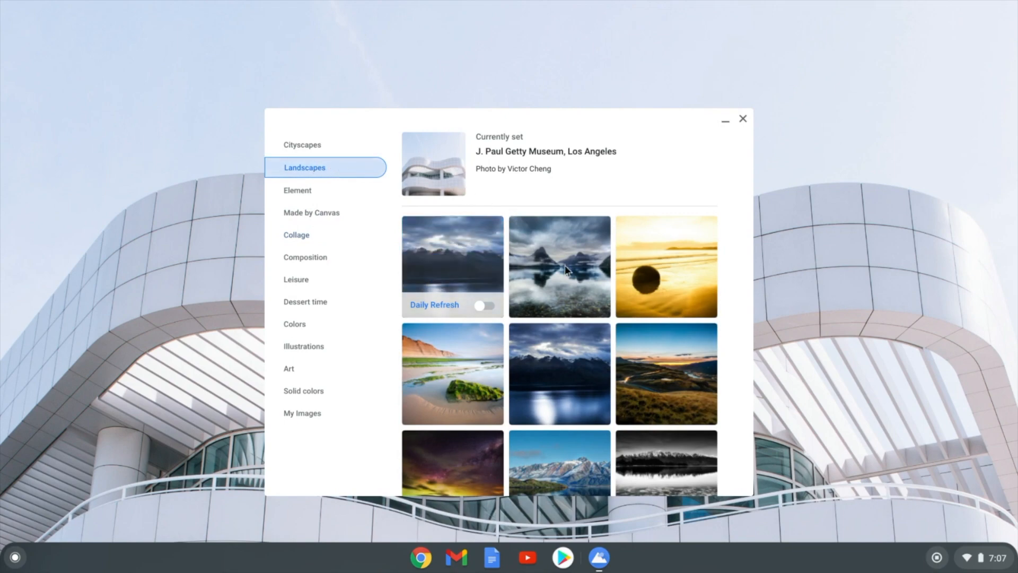
{"action": "left_click", "coordinate": [558, 266]}
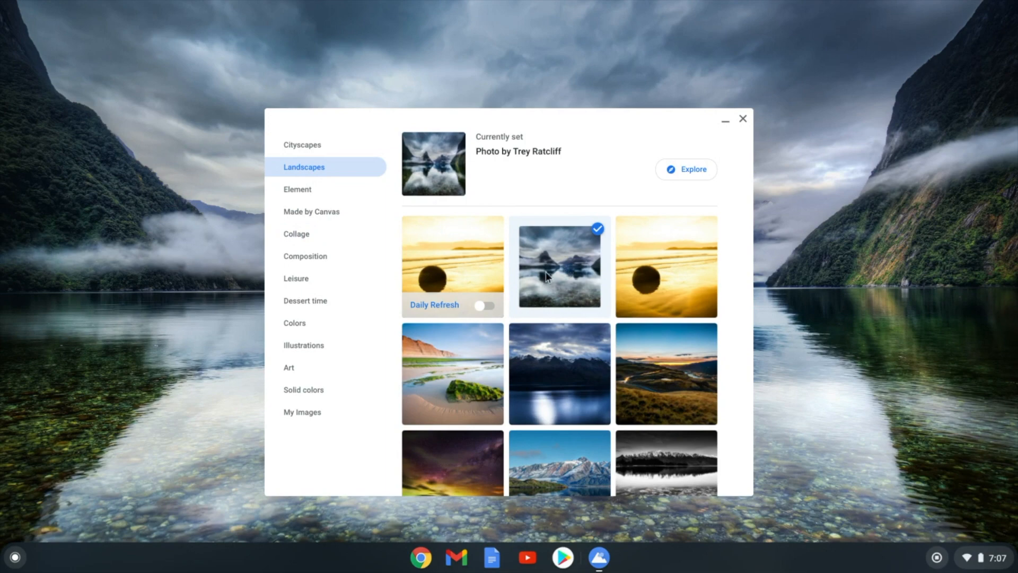
Enable Landscapes Daily Refresh, refresh to Alain S.'s waterfall photo, then view Solid colors
{"action": "left_click", "coordinate": [485, 305]}
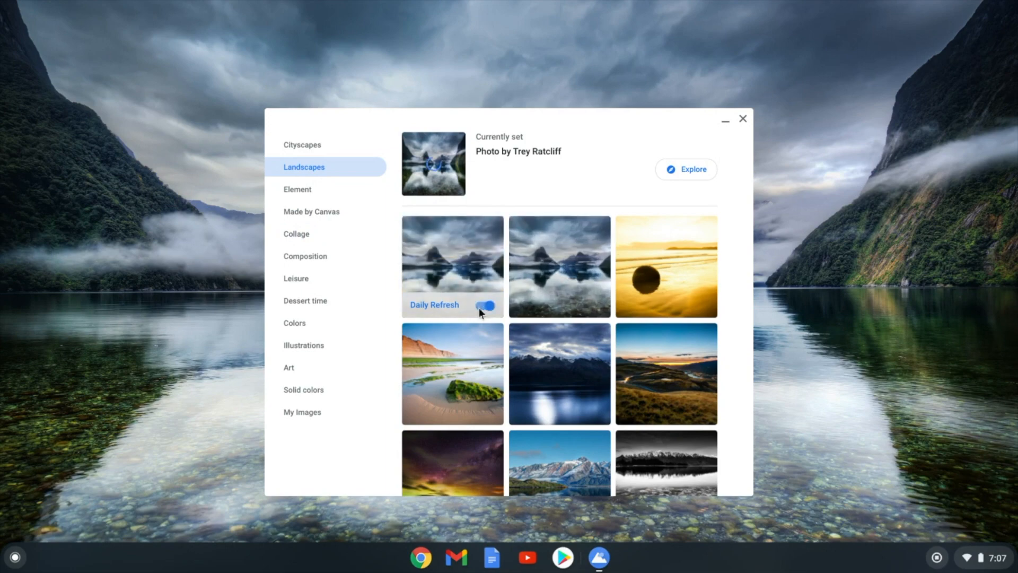
{"action": "left_click", "coordinate": [489, 306]}
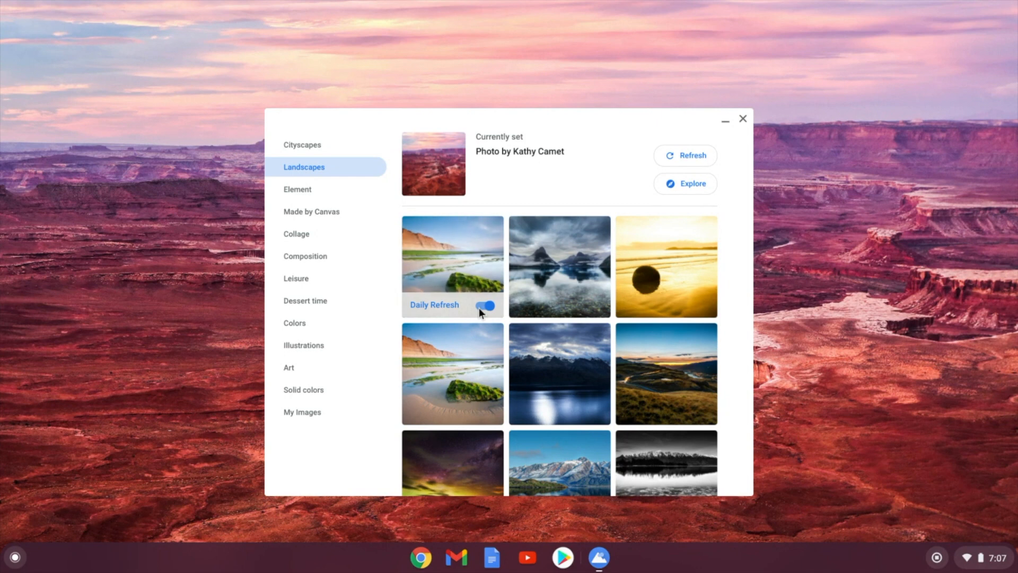
{"action": "left_click", "coordinate": [684, 156]}
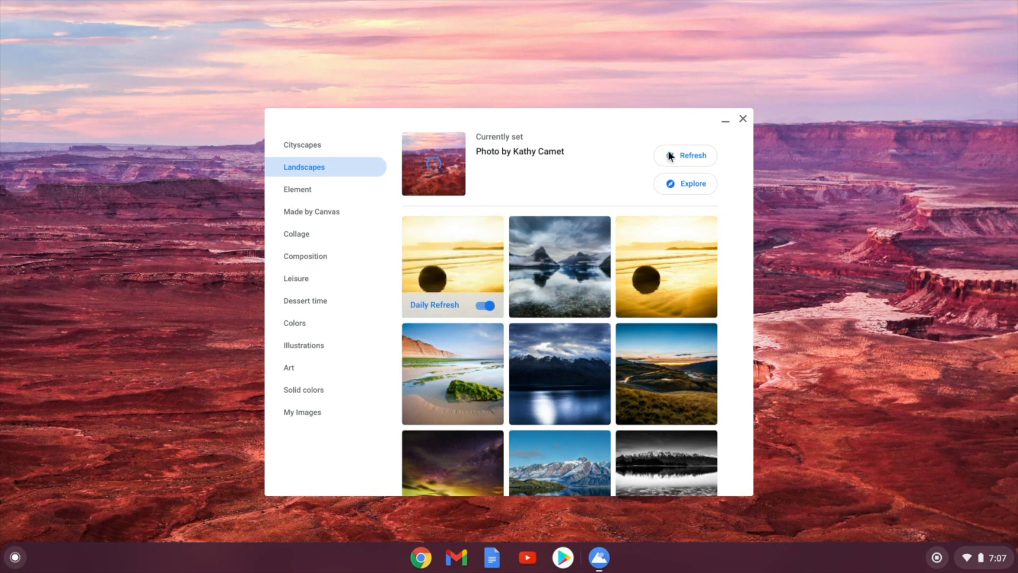
{"action": "left_click", "coordinate": [685, 155]}
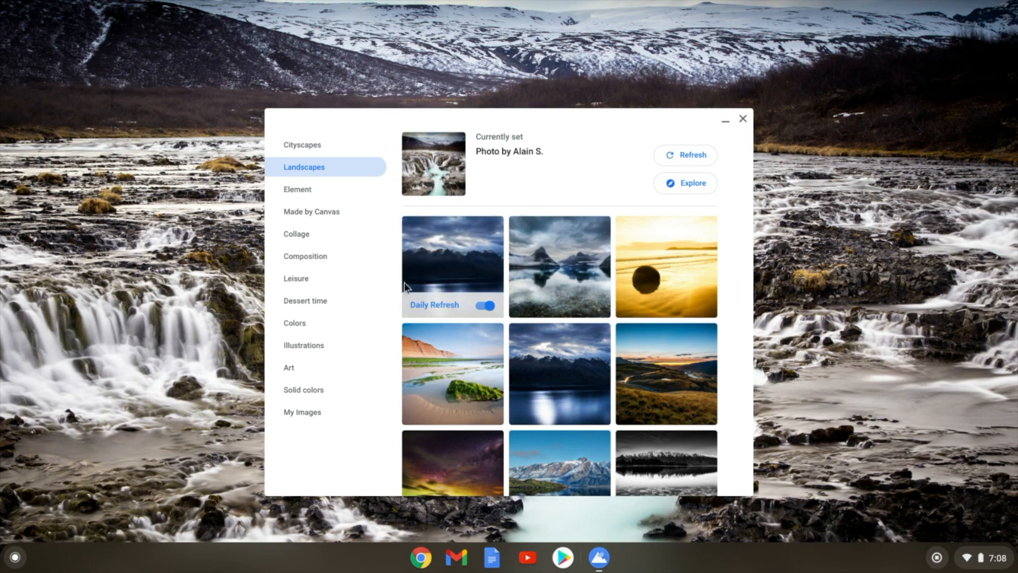
{"action": "left_click", "coordinate": [304, 390]}
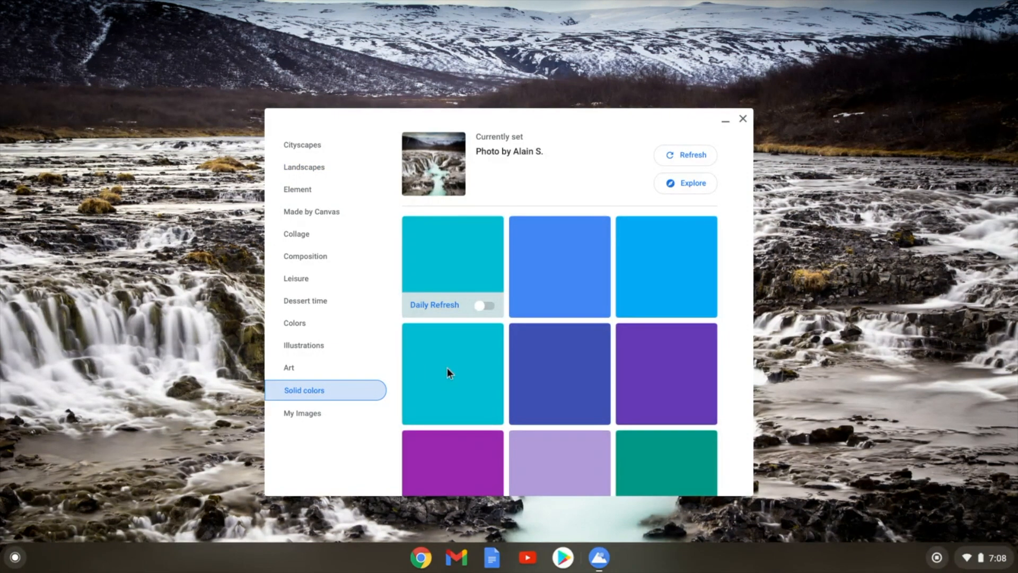
Try solid Cyan, settle on Google Green, then view My Images
{"action": "left_click", "coordinate": [452, 373]}
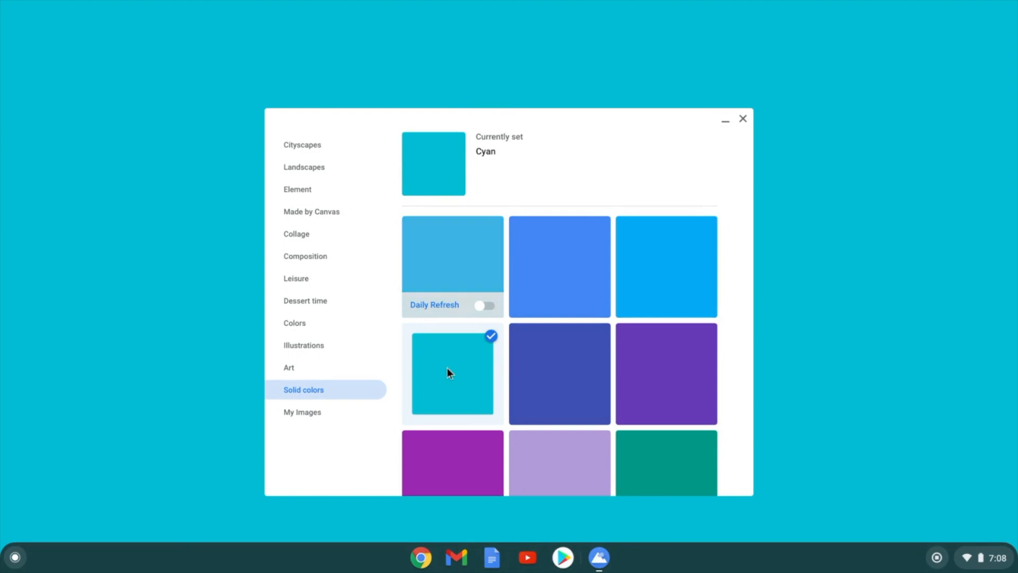
{"action": "left_click", "coordinate": [486, 306]}
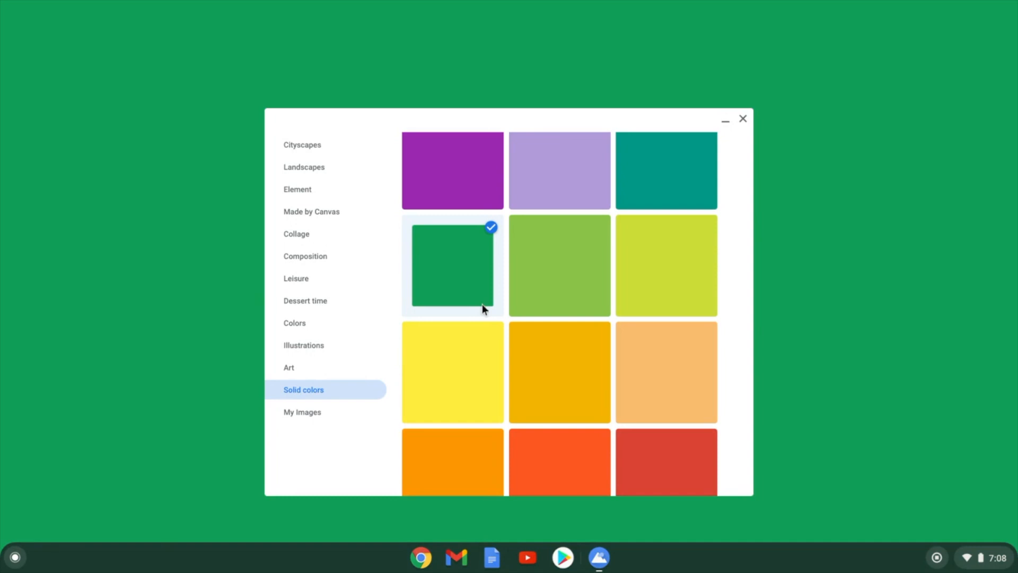
{"action": "mouse_move", "coordinate": [425, 332]}
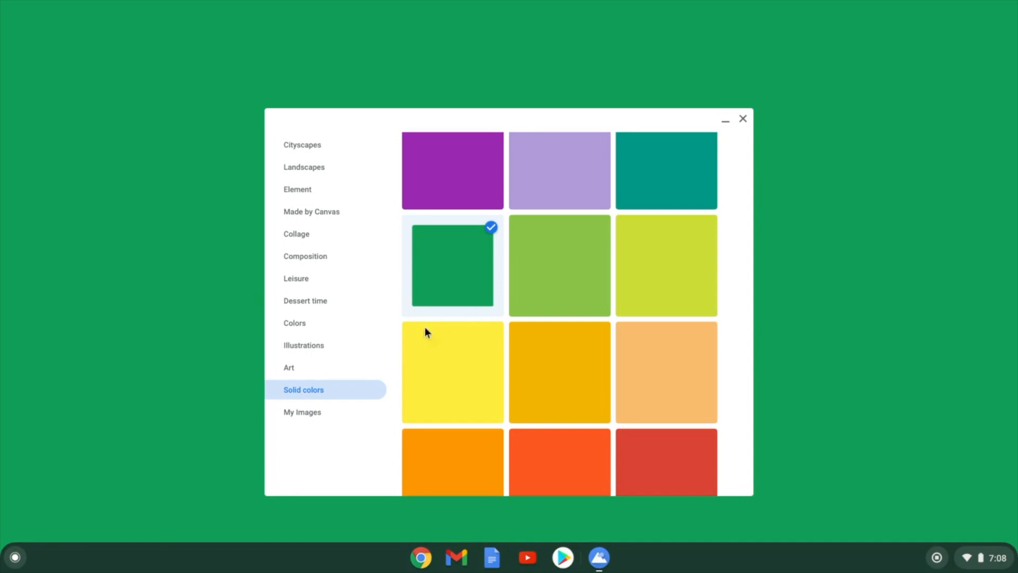
{"action": "left_click", "coordinate": [301, 413]}
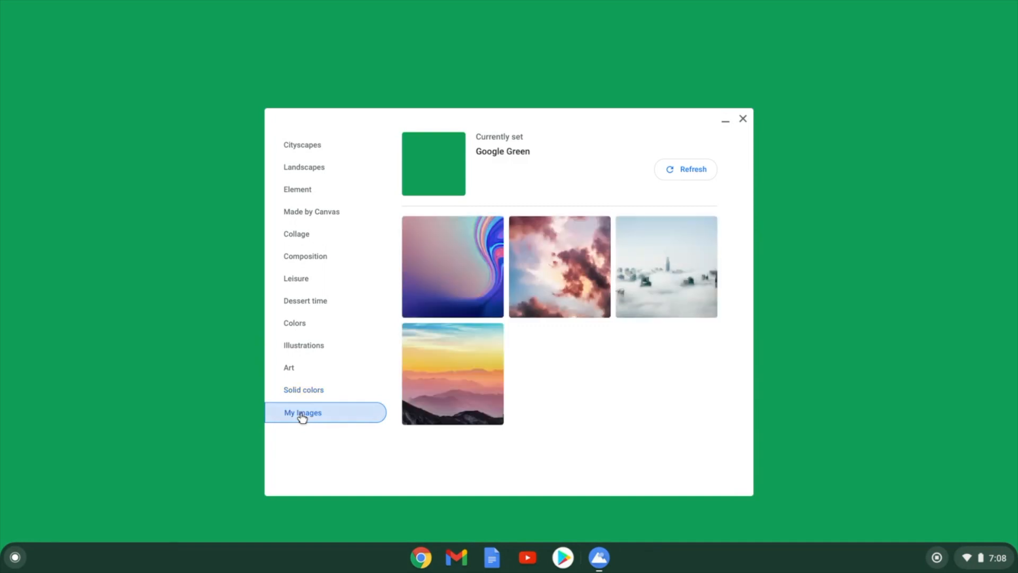
{"action": "mouse_move", "coordinate": [614, 260]}
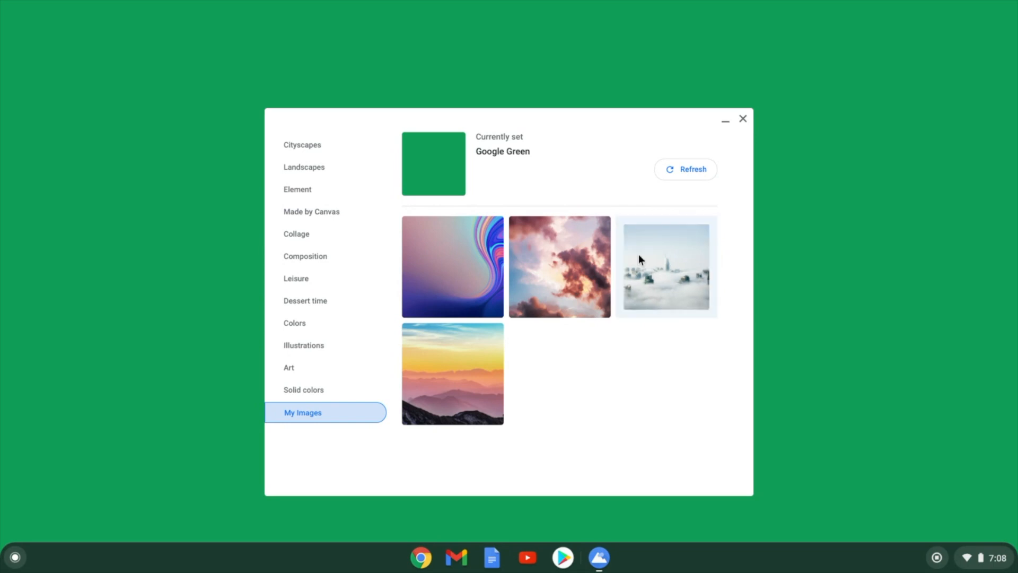
Apply the foggy skyline photo, switch from Center to Center Cropped, and close the picker
{"action": "left_click", "coordinate": [665, 266]}
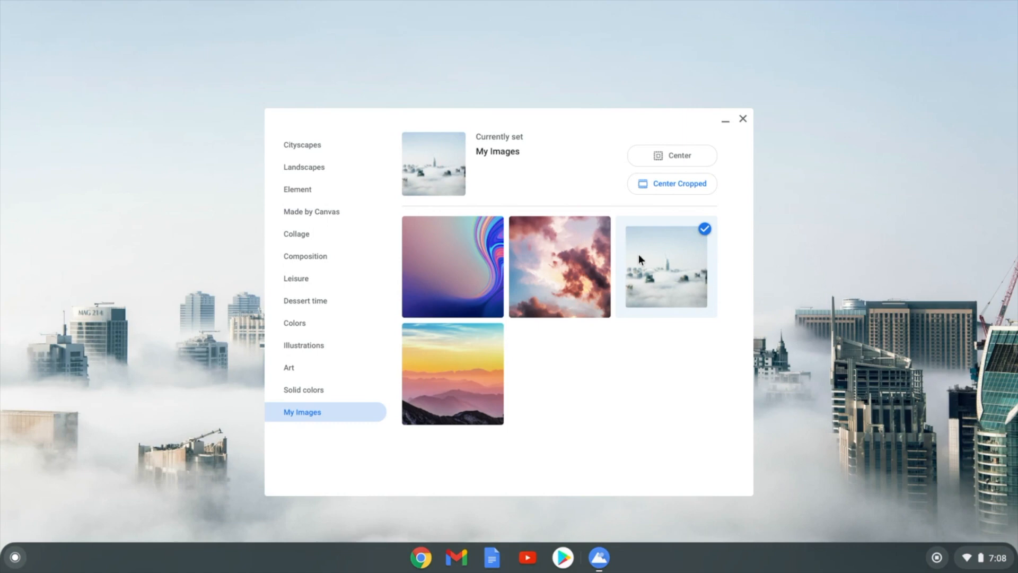
{"action": "mouse_move", "coordinate": [663, 183]}
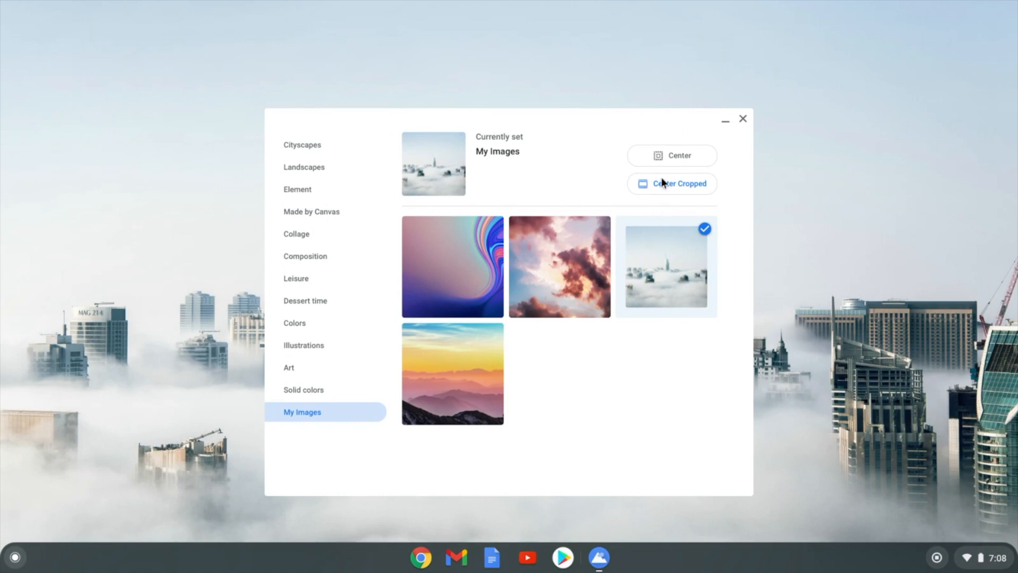
{"action": "left_click", "coordinate": [671, 156]}
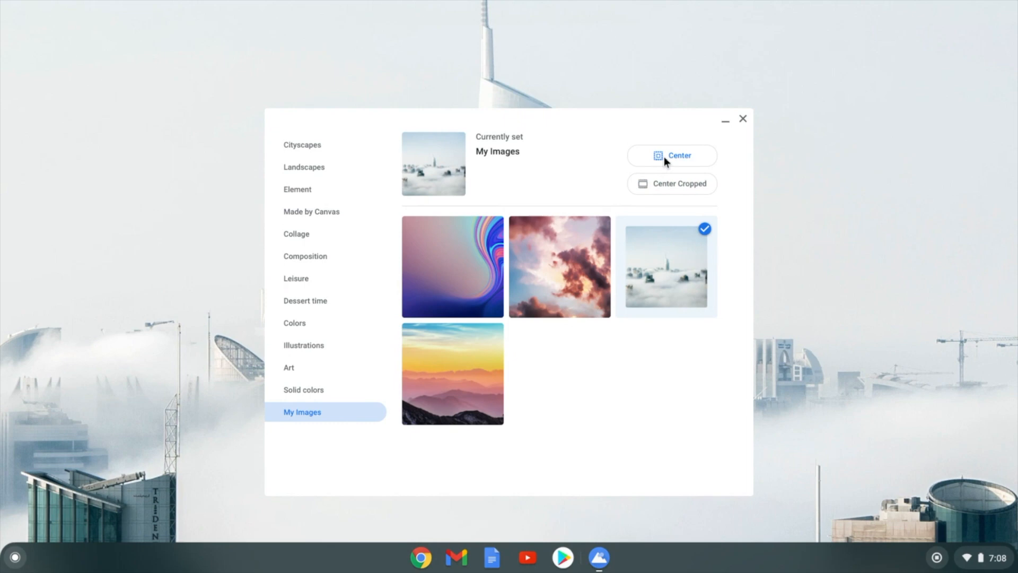
{"action": "mouse_move", "coordinate": [660, 191]}
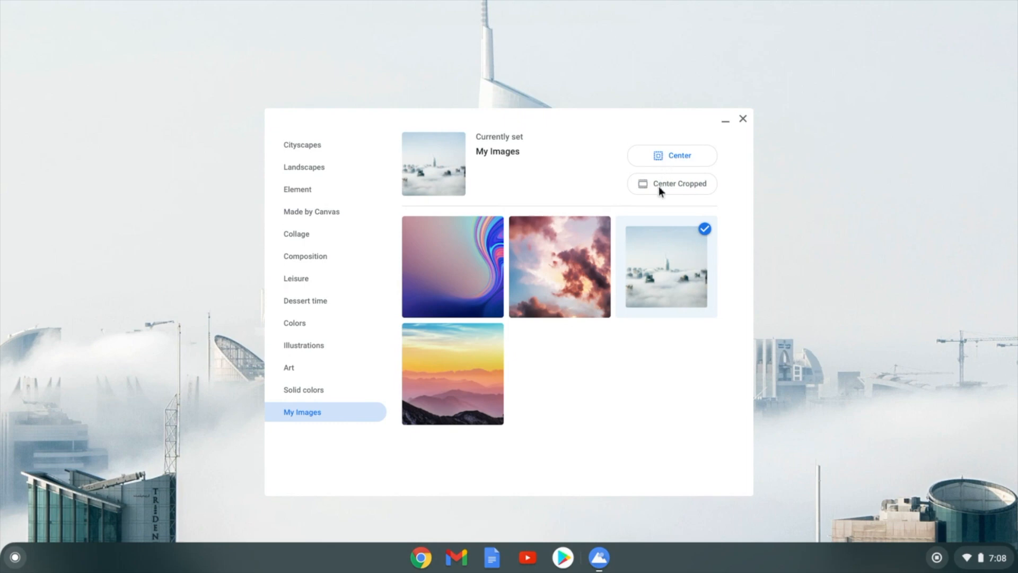
{"action": "left_click", "coordinate": [671, 184]}
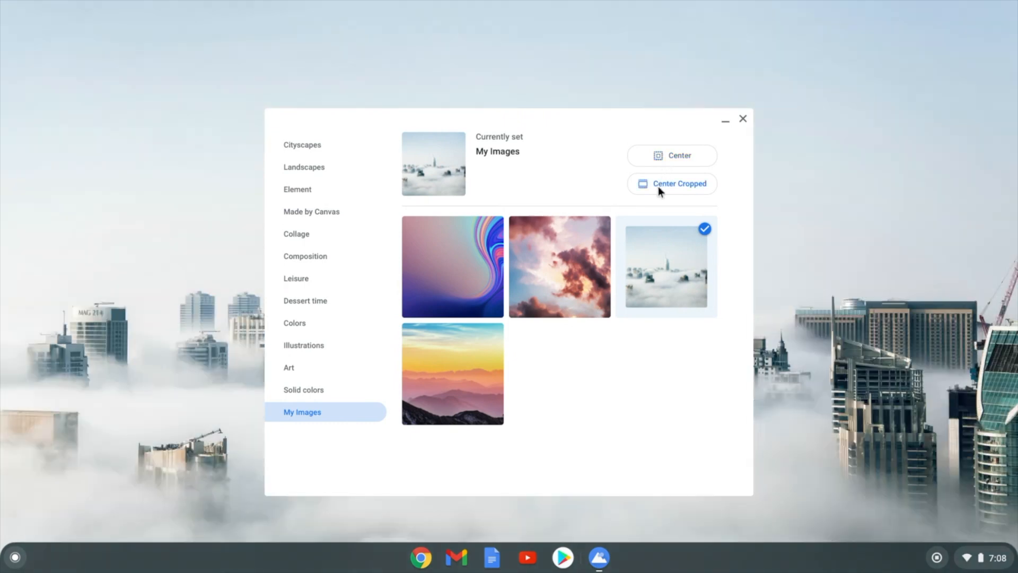
{"action": "left_click", "coordinate": [743, 118]}
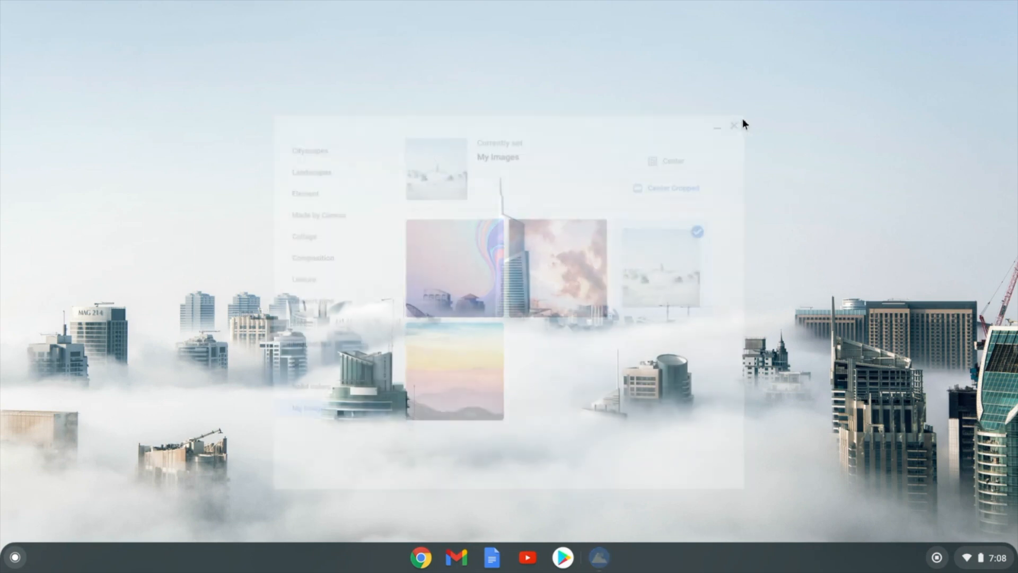
{"action": "left_click", "coordinate": [734, 124]}
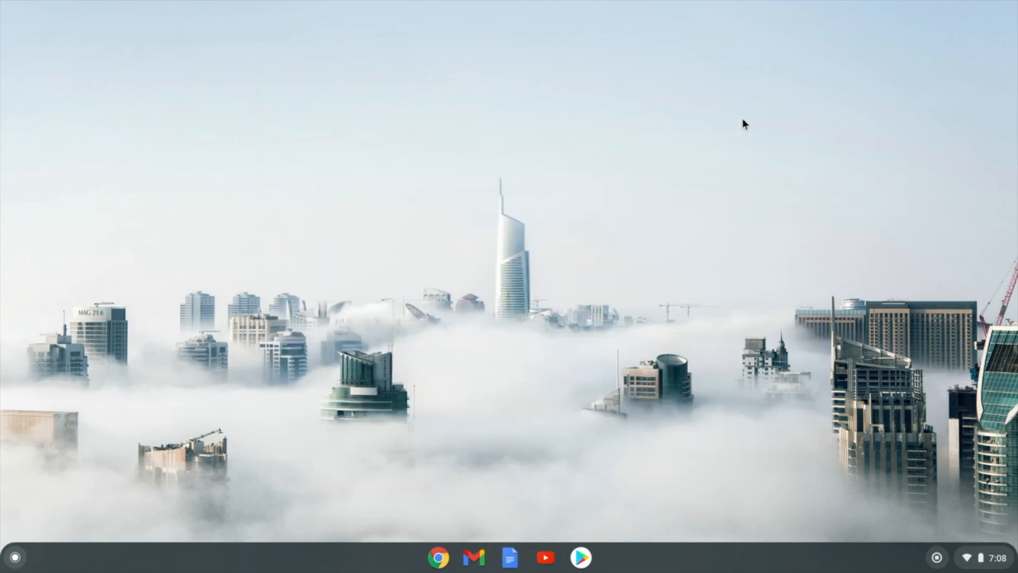